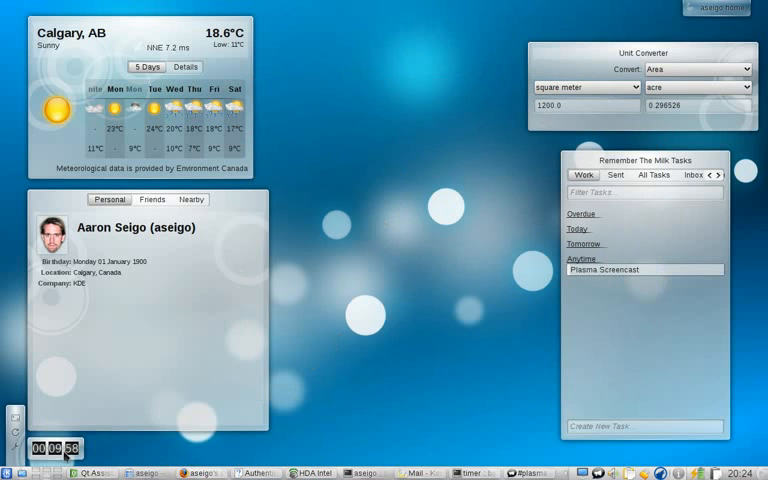
pyautogui.moveTo(322, 376)
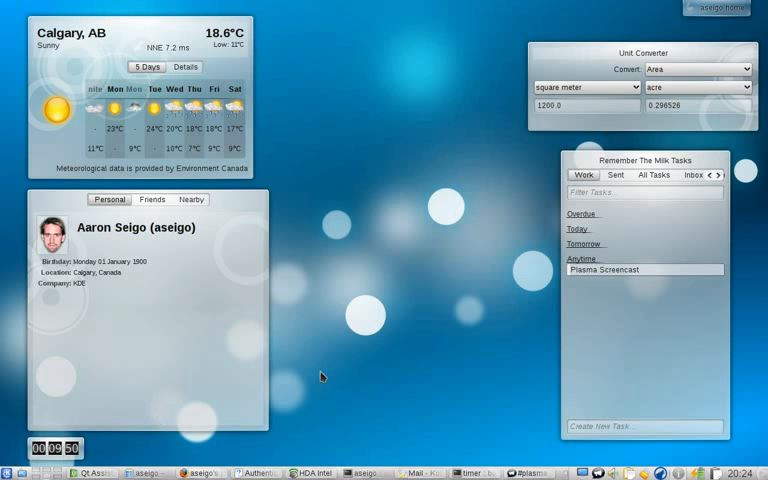
pyautogui.moveTo(384, 304)
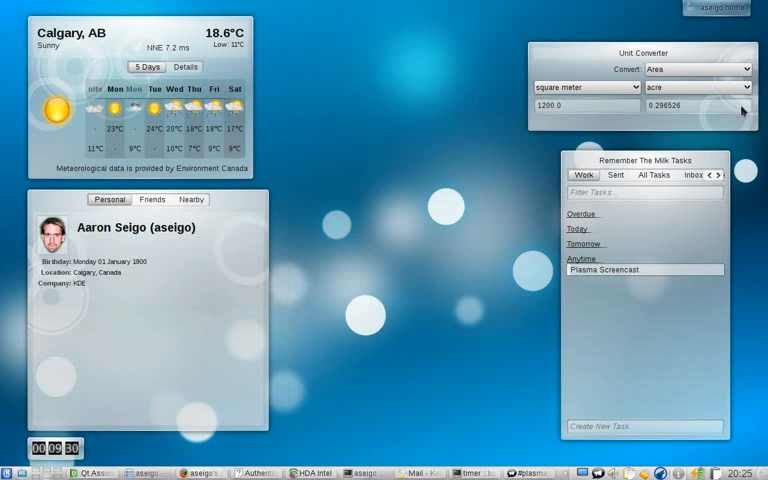
pyautogui.moveTo(476, 178)
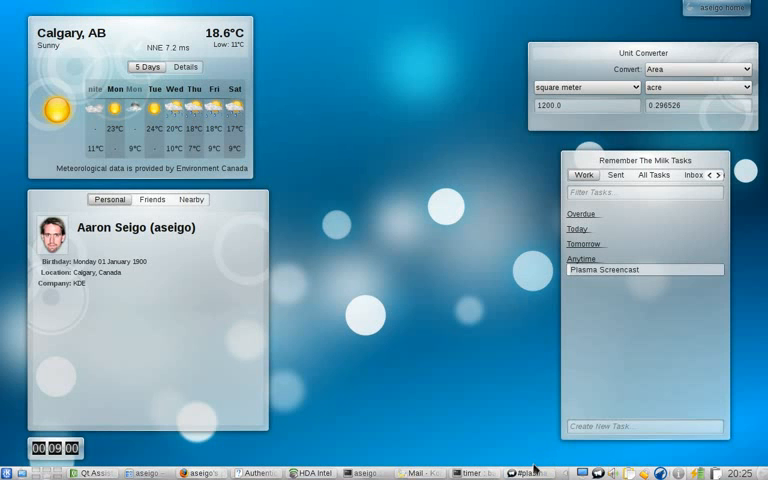
pyautogui.moveTo(516, 472)
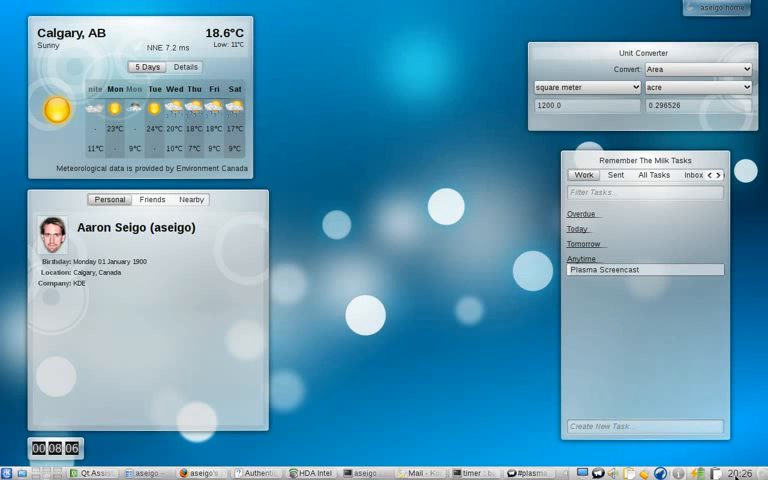
pyautogui.moveTo(304, 472)
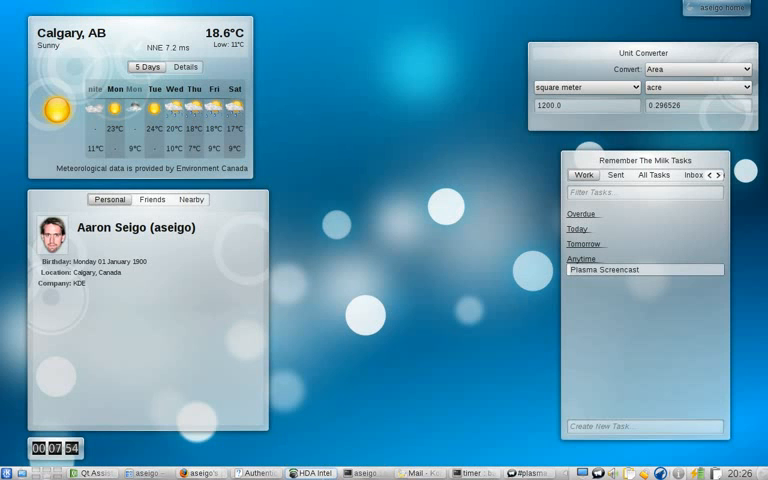
pyautogui.moveTo(322, 460)
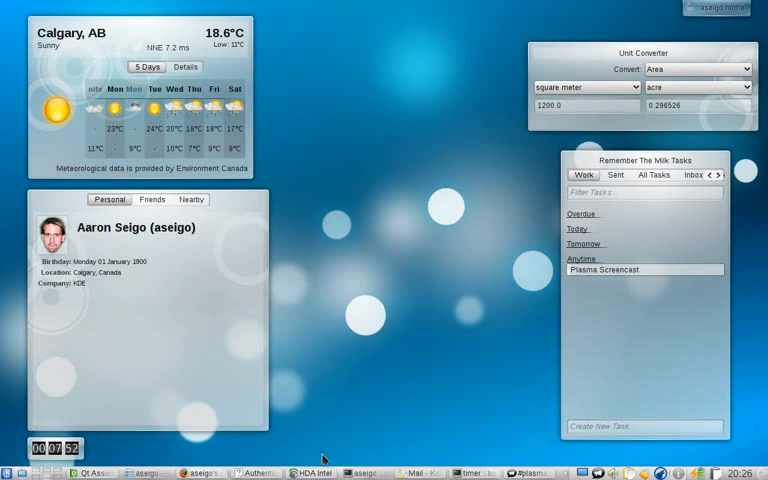
pyautogui.moveTo(314, 472)
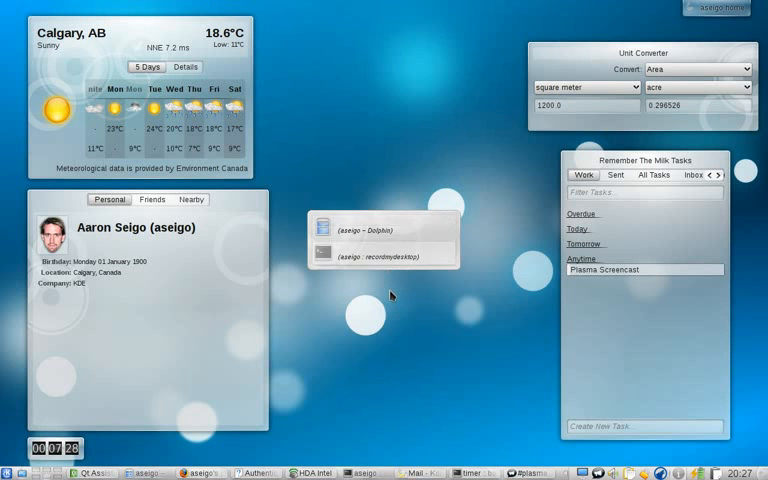
pyautogui.moveTo(392, 236)
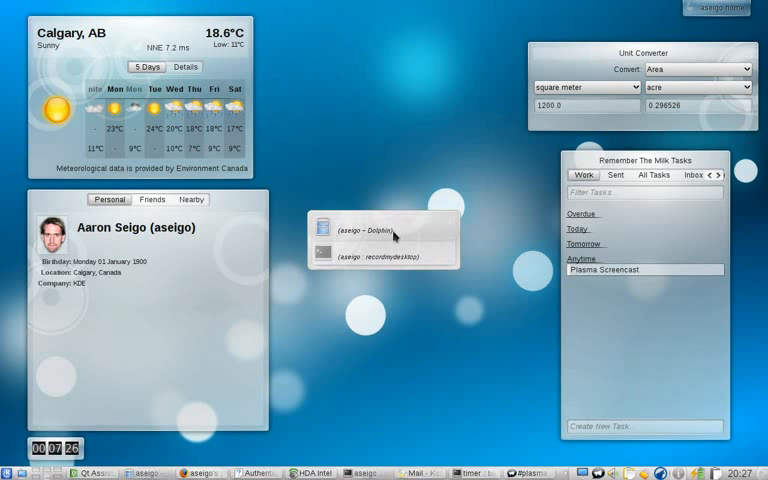
pyautogui.moveTo(436, 236)
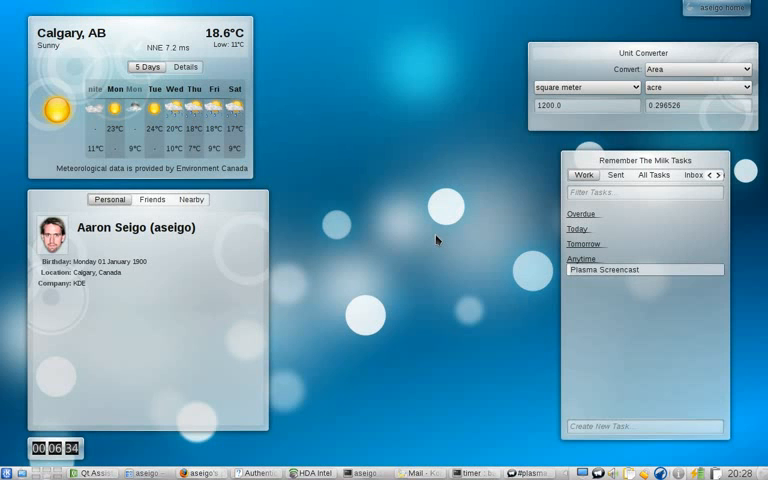
pyautogui.moveTo(376, 232)
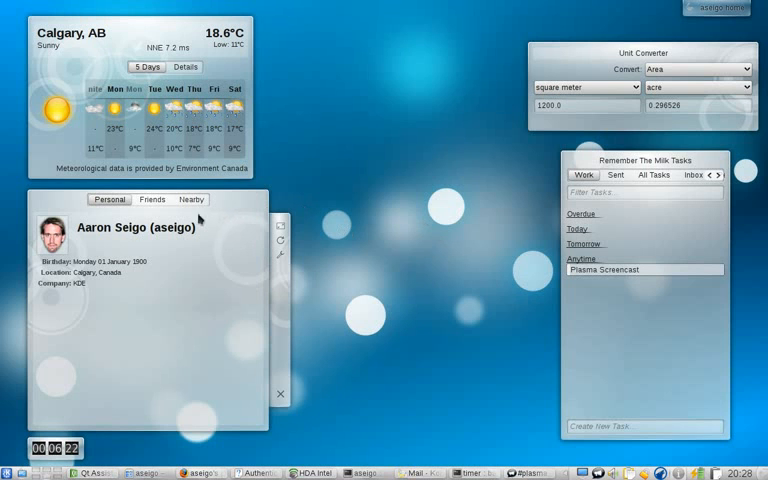
pyautogui.moveTo(162, 204)
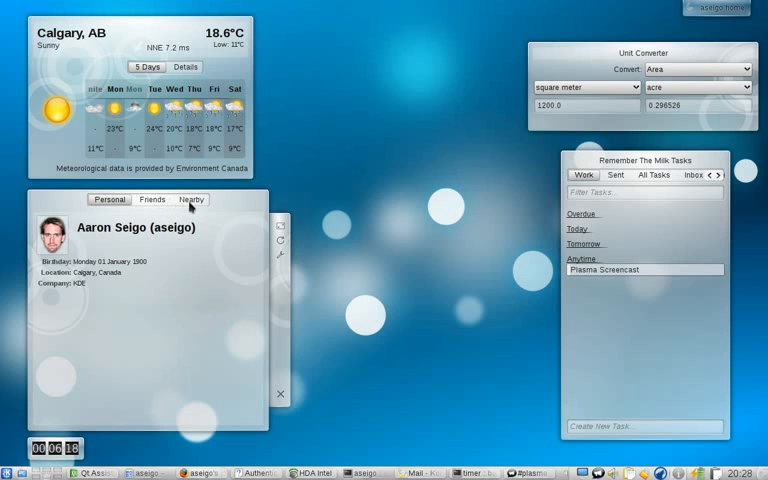
# Step: Show people nearby in the social widget, then return to the personal profile
pyautogui.click(190, 200)
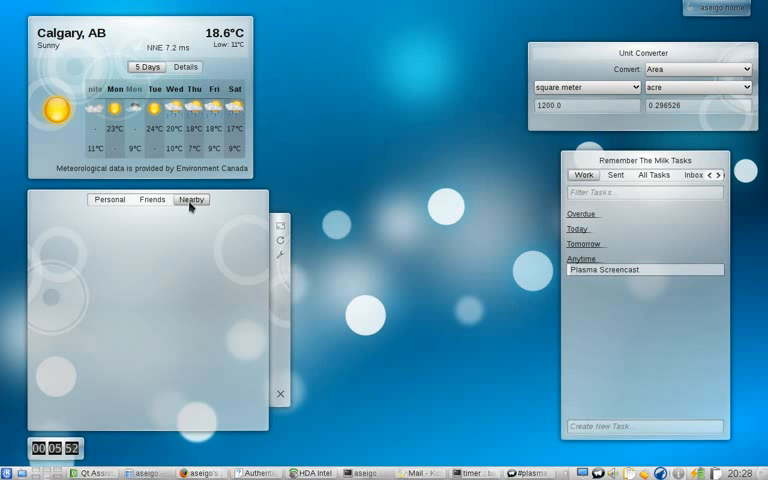
pyautogui.moveTo(110, 230)
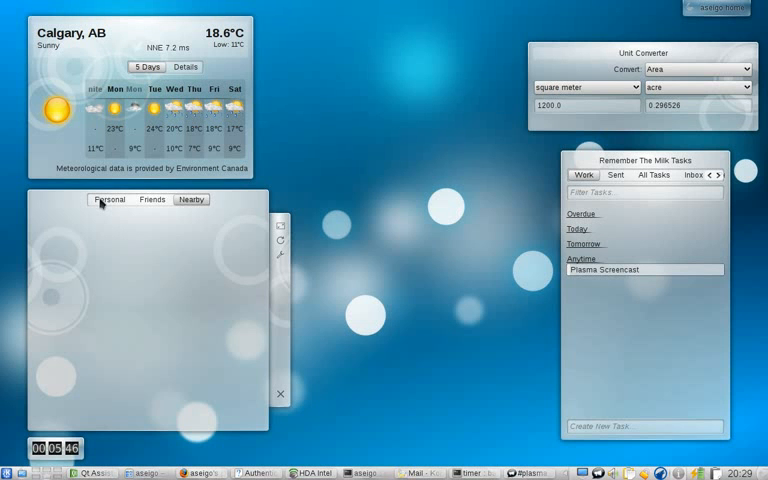
pyautogui.click(108, 200)
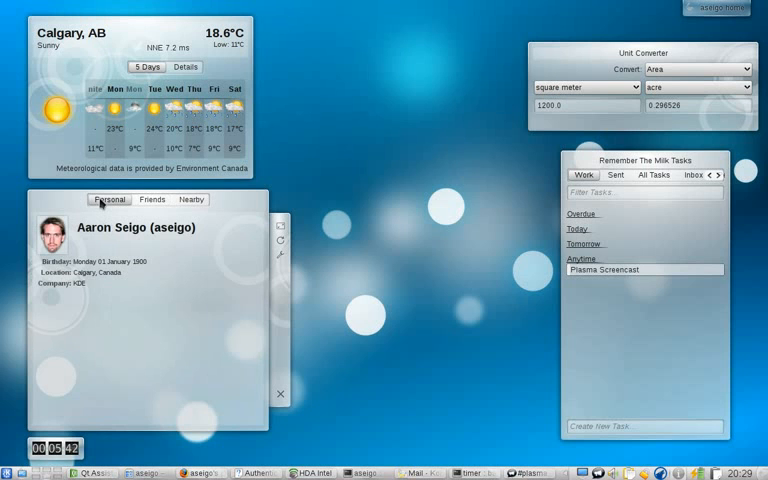
pyautogui.moveTo(390, 172)
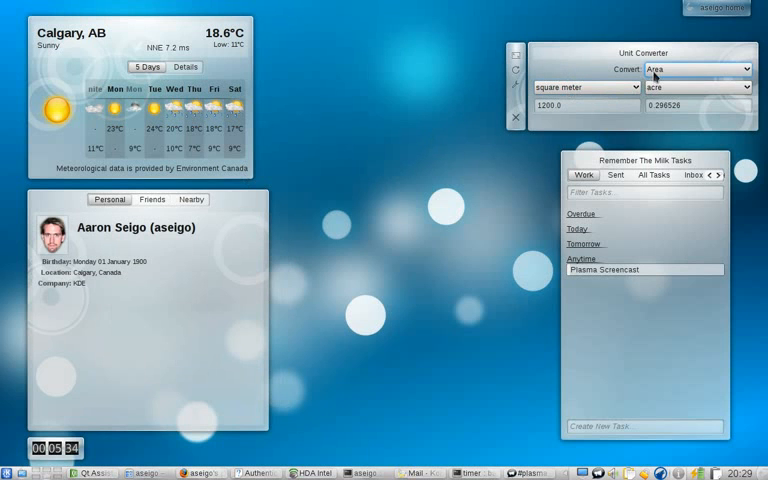
# Step: Show the unit converter's category list and leave it on Area
pyautogui.click(728, 68)
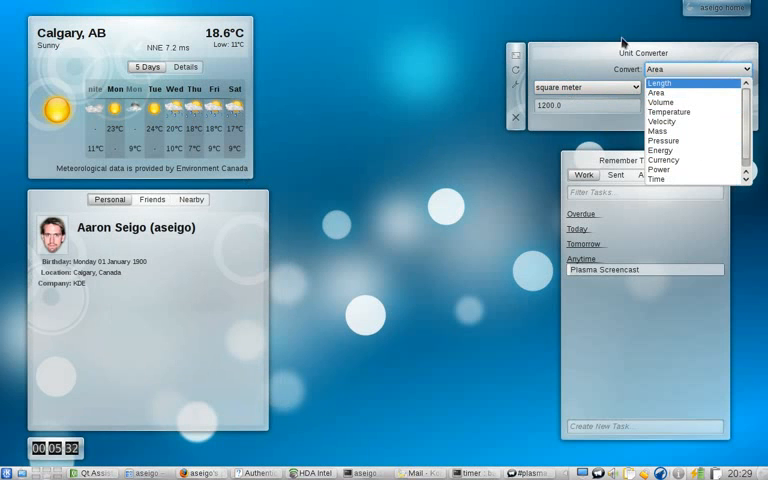
pyautogui.click(658, 84)
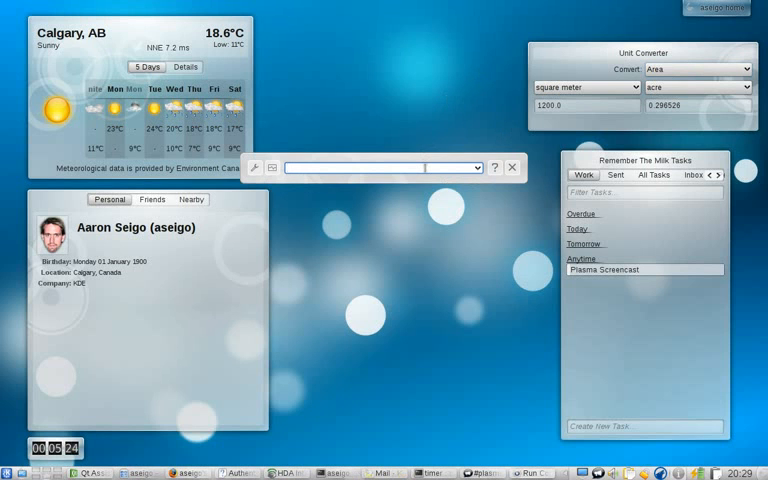
# Step: Convert 1200 square meters to acres in KRunner (0.296529), then query 'kde' and show its run options
pyautogui.write('1200 square meters as ac')
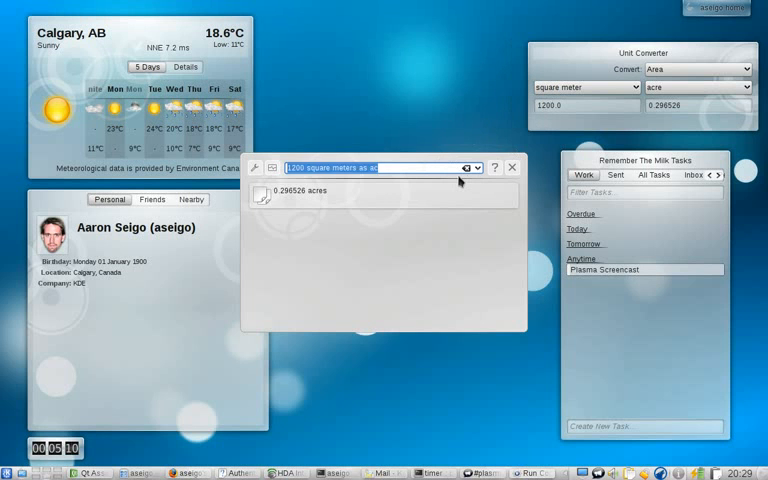
pyautogui.write('kde')
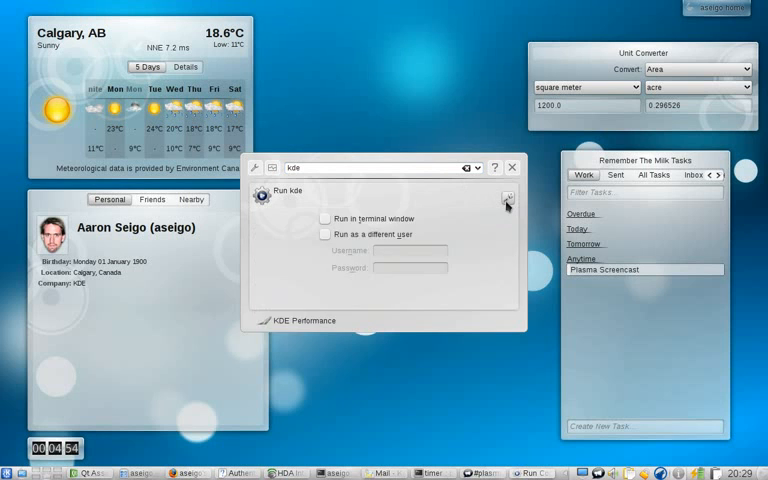
# Step: Hide the kde run options, browse KRunner's search-syntax help listing, then start a calculation with '28'
pyautogui.click(506, 196)
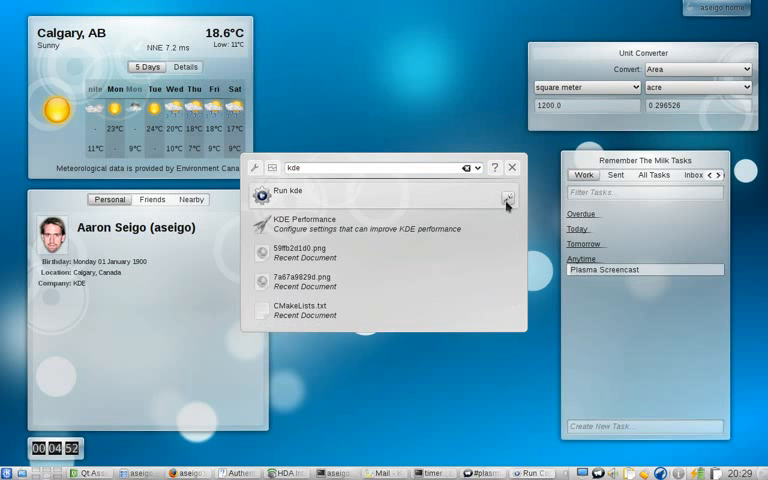
pyautogui.moveTo(496, 168)
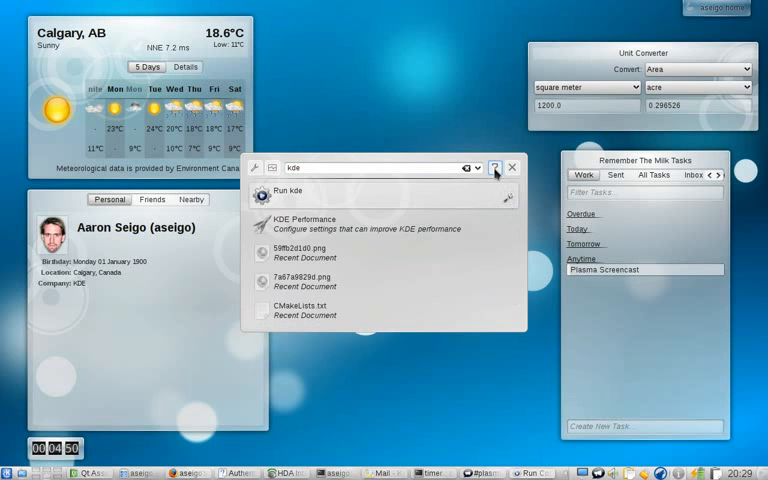
pyautogui.click(496, 168)
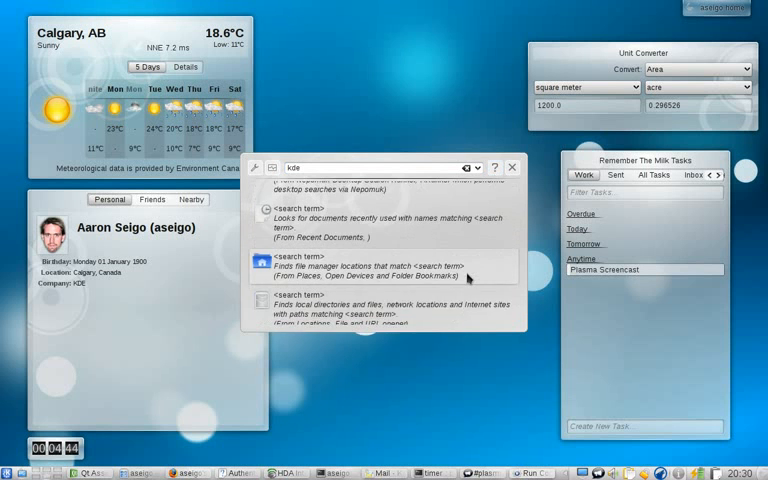
pyautogui.scroll(-3)
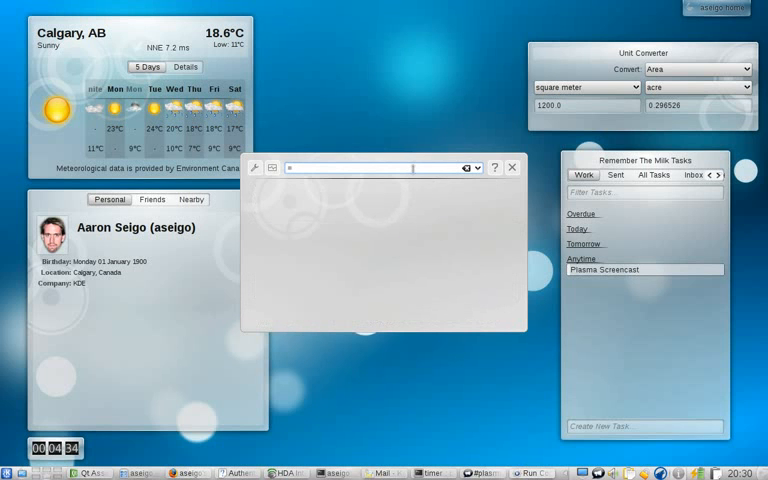
pyautogui.write('28*39=')
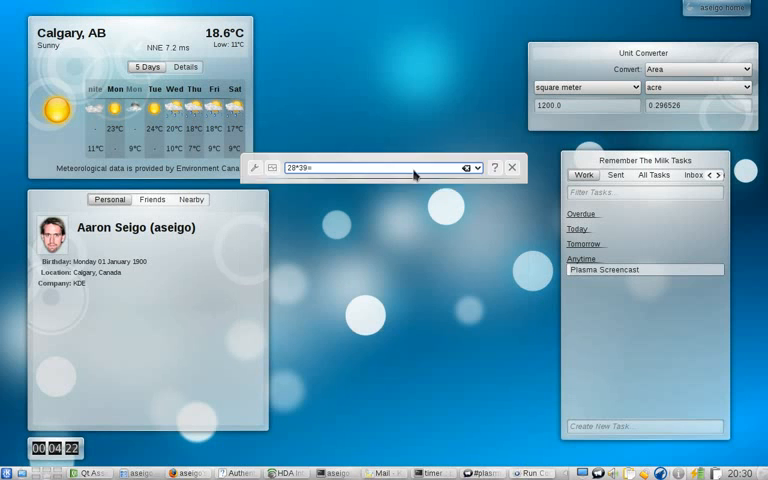
# Step: Dismiss KRunner and browse the Sent, Work and All Tasks lists, ending on Work with Plasma Screencast
pyautogui.click(512, 168)
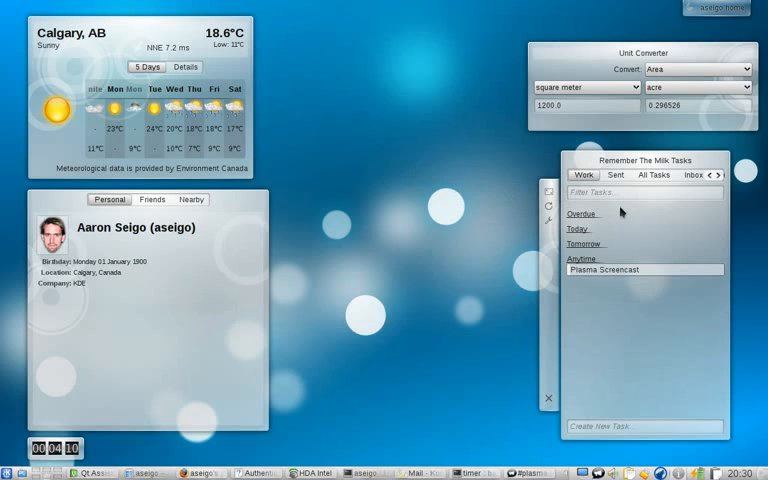
pyautogui.click(616, 176)
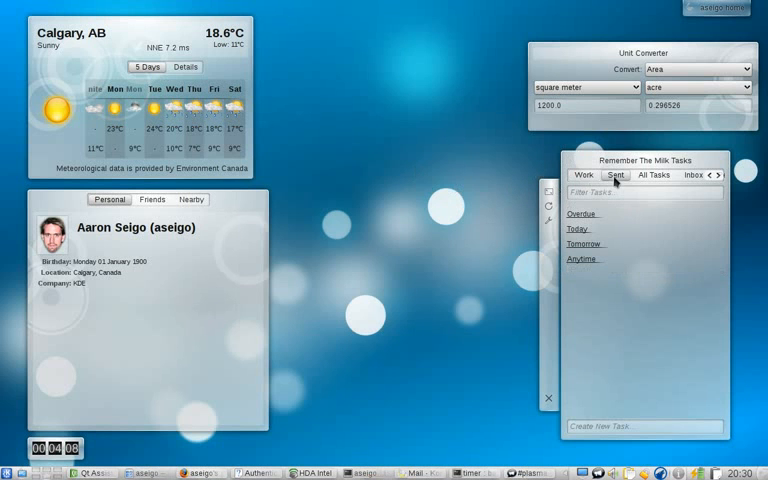
pyautogui.click(584, 176)
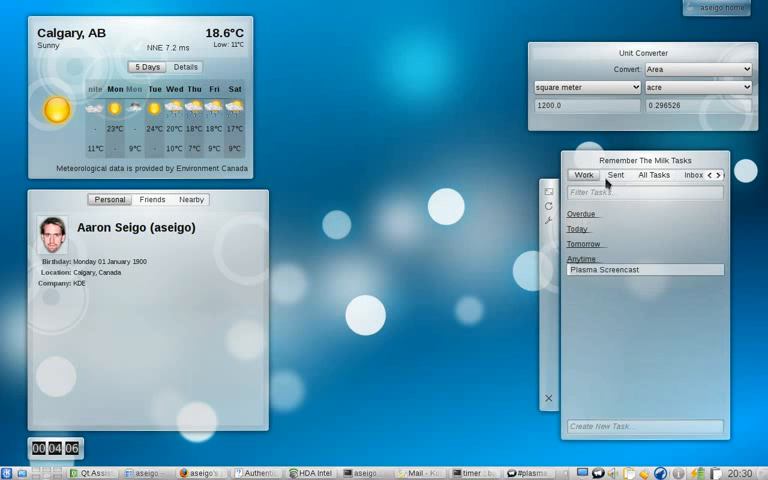
pyautogui.click(654, 176)
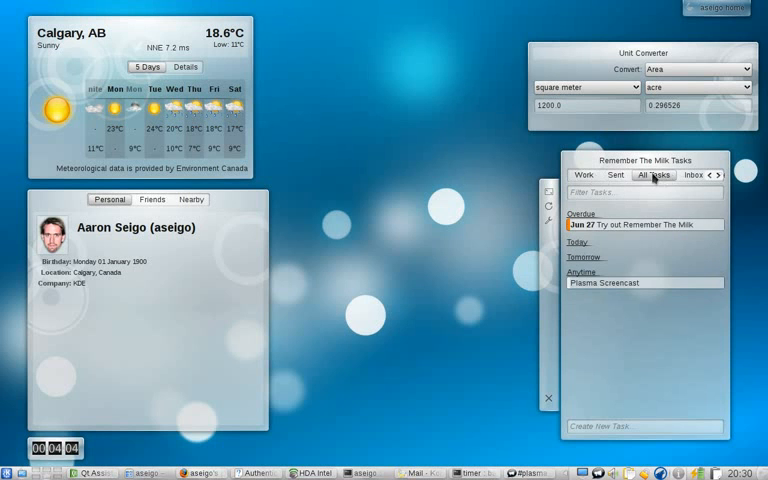
pyautogui.click(584, 176)
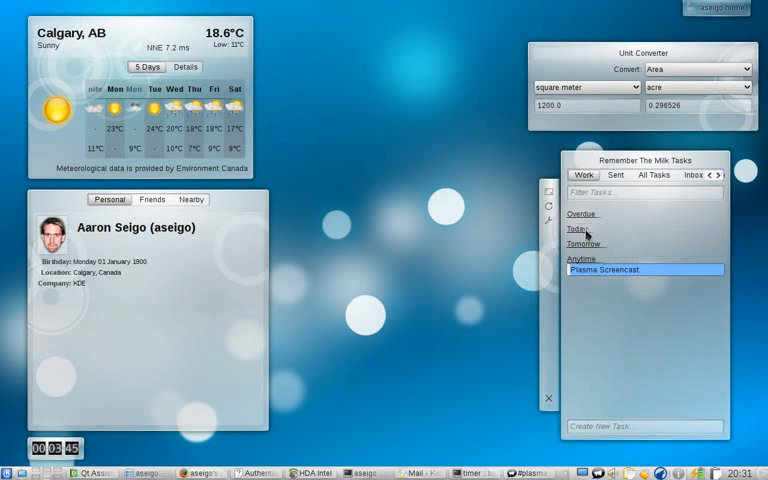
# Step: Edit the Plasma Screencast task and set its priority to Top Priority
pyautogui.click(576, 228)
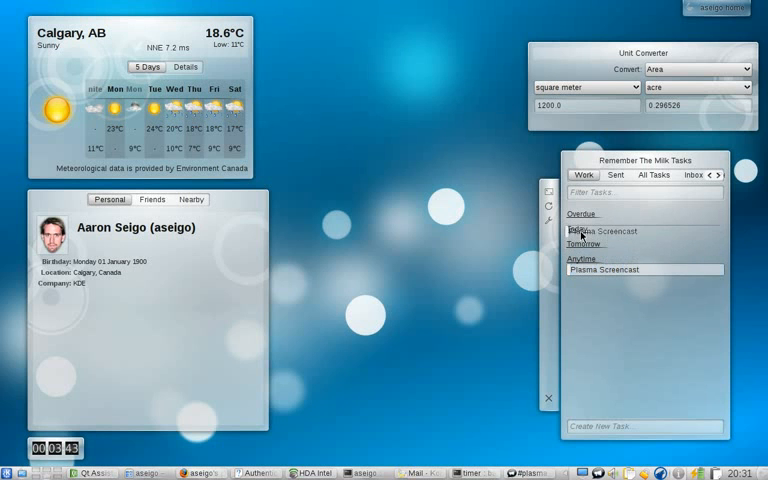
pyautogui.click(630, 224)
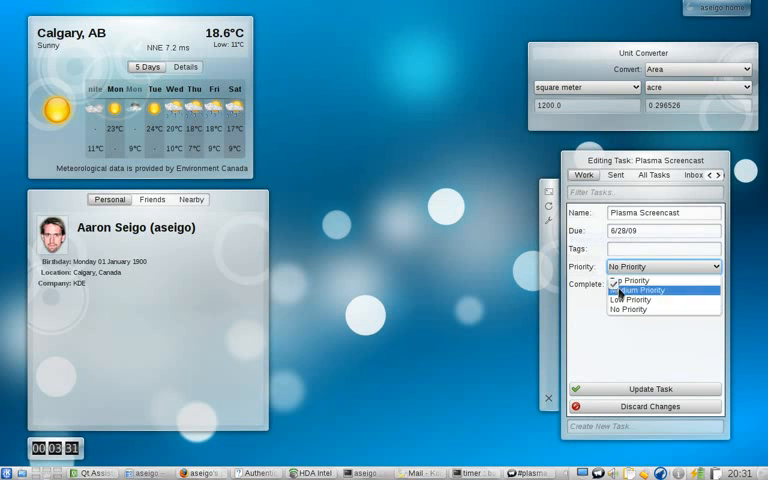
pyautogui.click(628, 280)
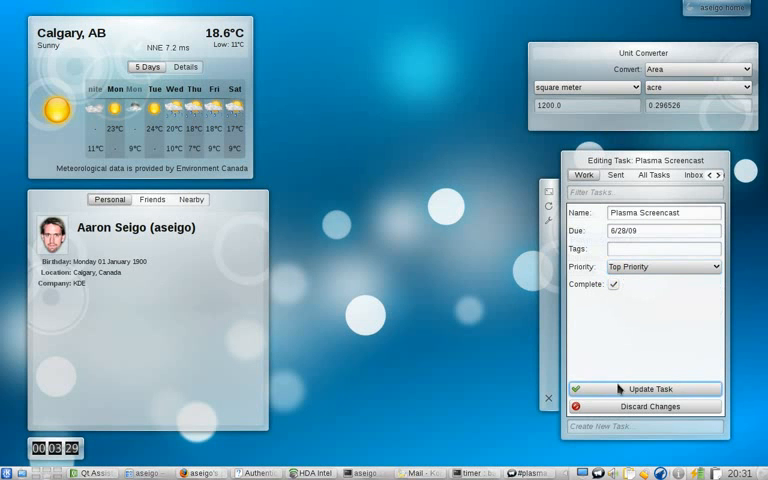